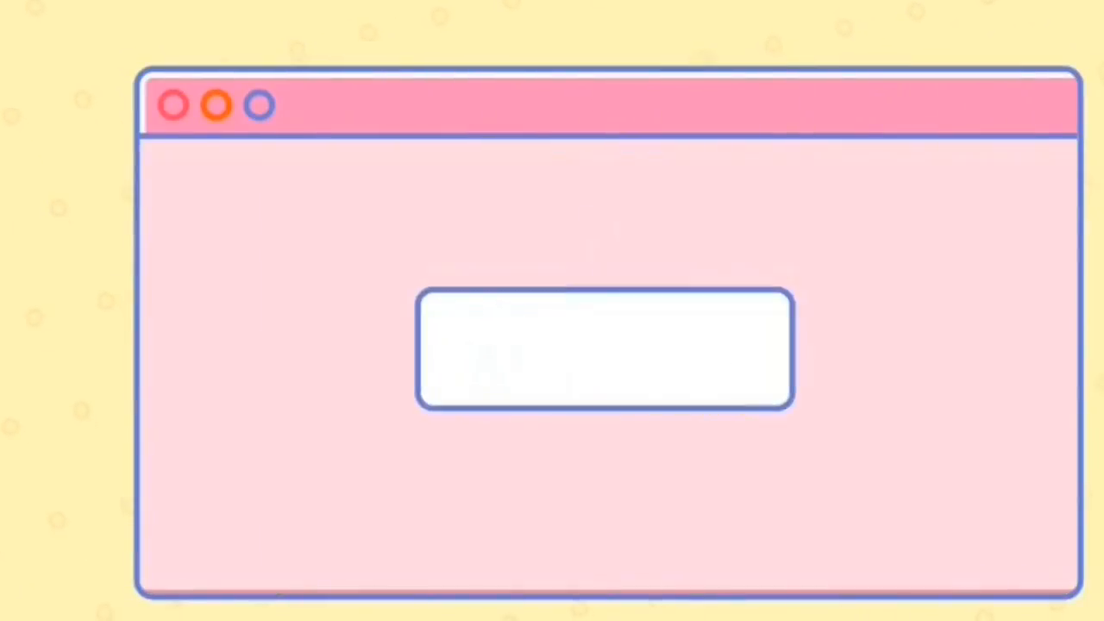
Download the 7-Zip 21.00 alpha 64-bit x64 installer from 7-zip.org and show it in Downloads
{"action": "type", "text": "Simming Pothead"}
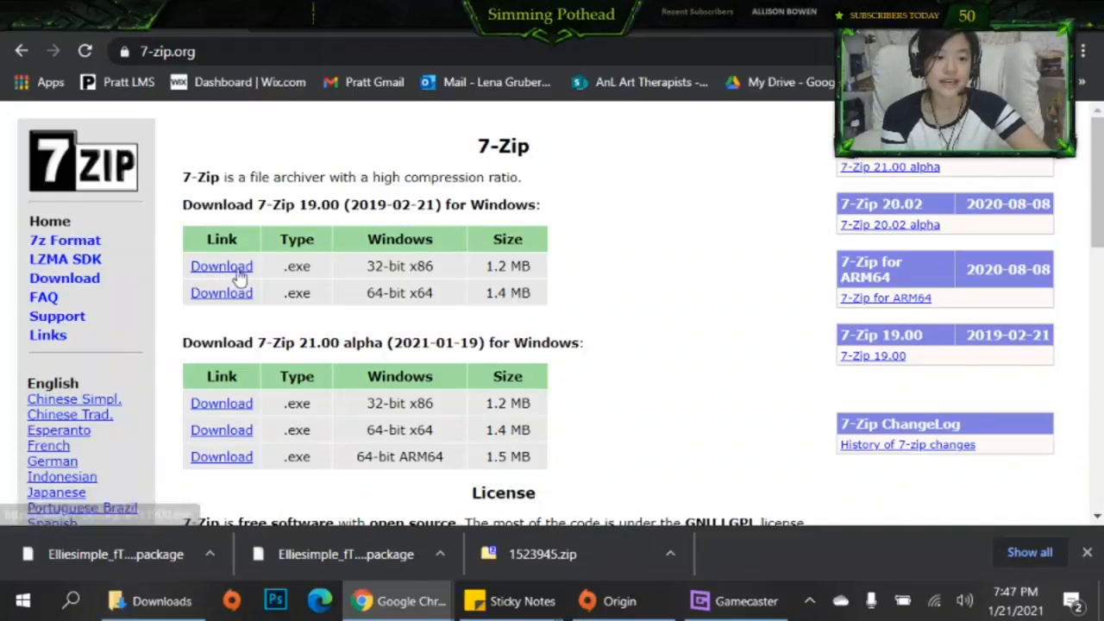
{"action": "mouse_move", "coordinate": [418, 320]}
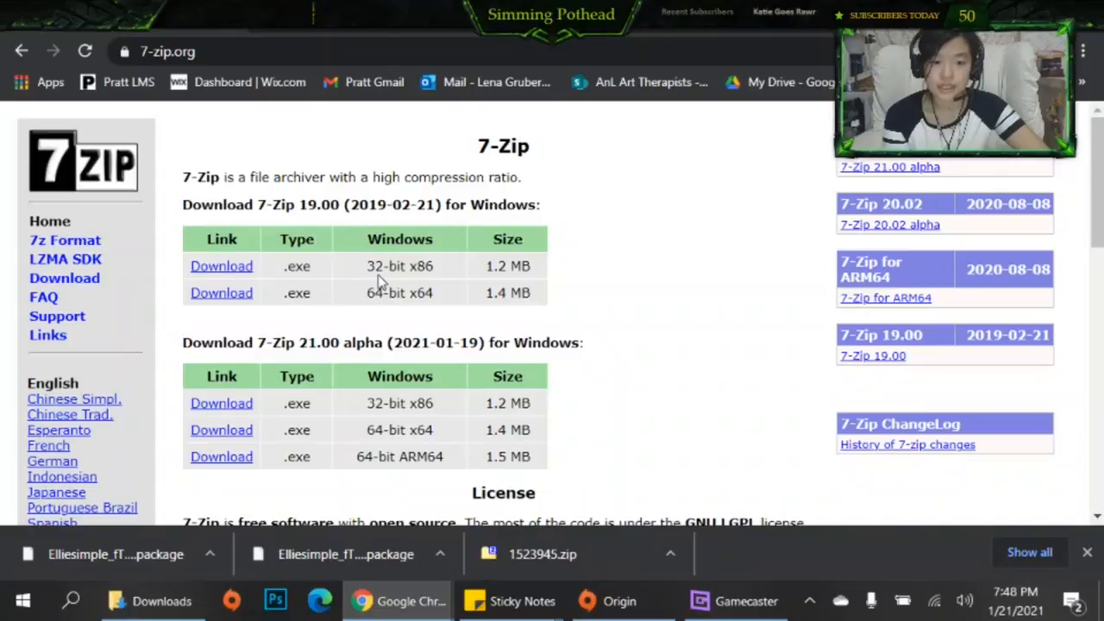
{"action": "scroll", "scroll_direction": "down", "scroll_amount": 3}
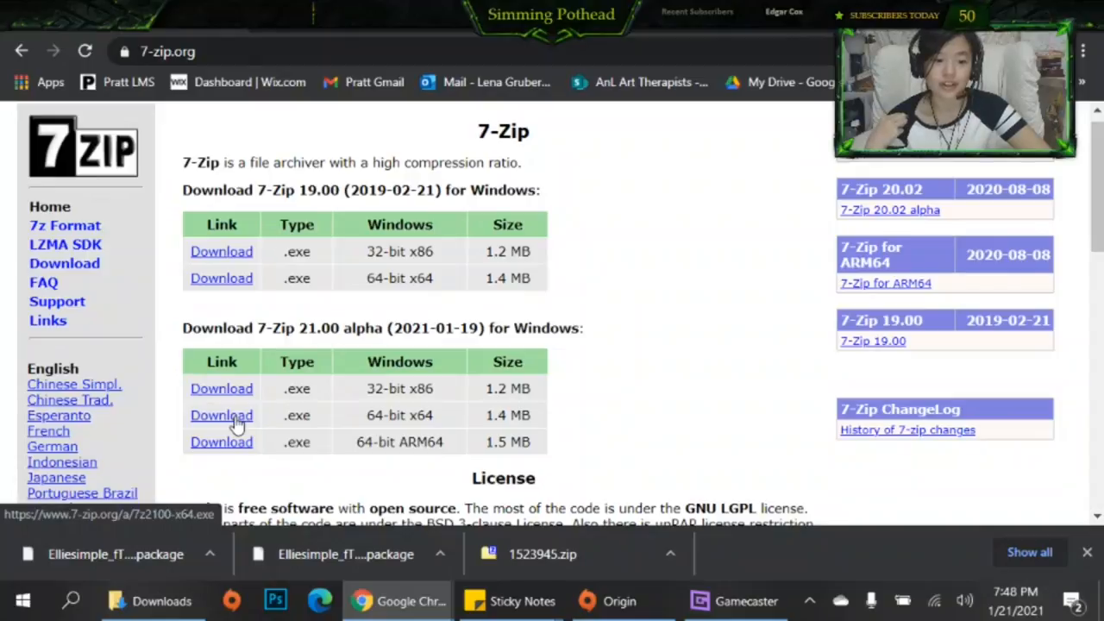
{"action": "left_click", "coordinate": [220, 414]}
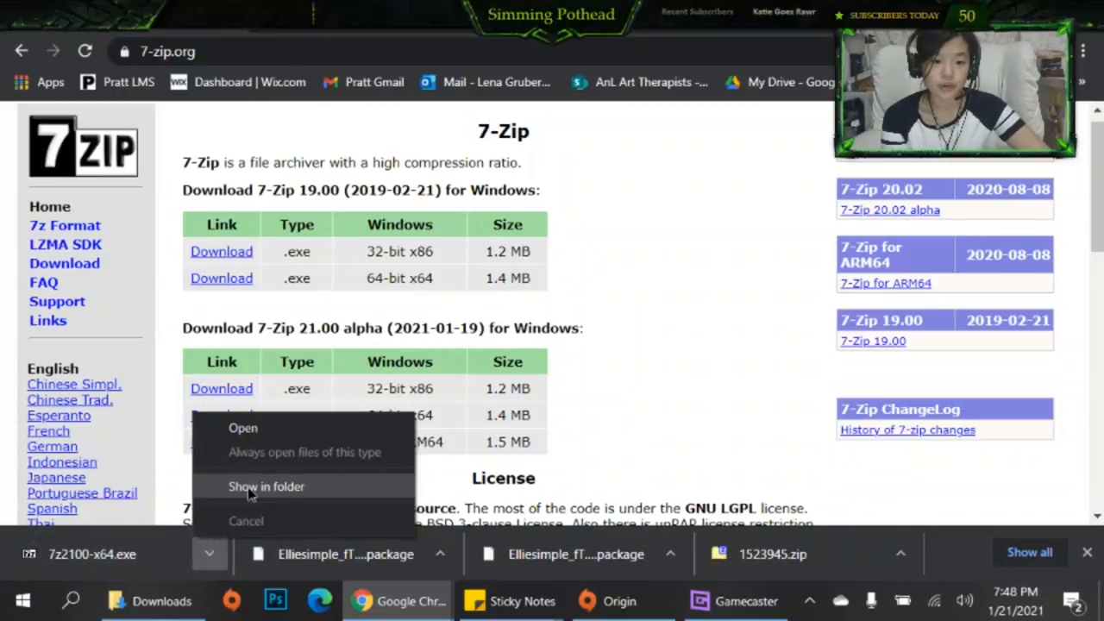
{"action": "left_click", "coordinate": [266, 487]}
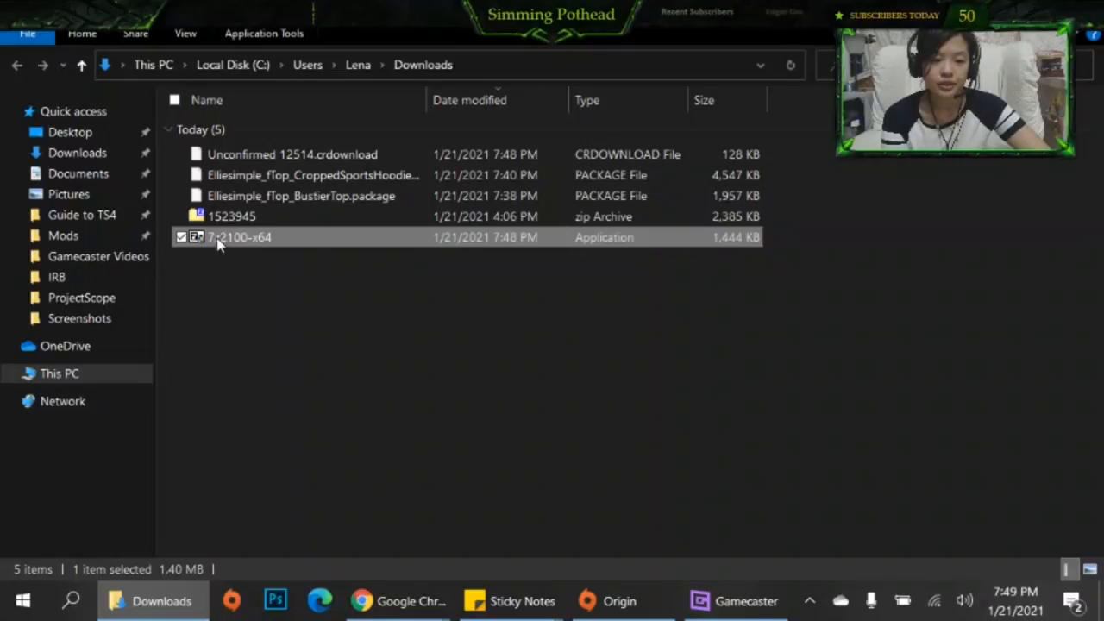
{"action": "mouse_move", "coordinate": [255, 241]}
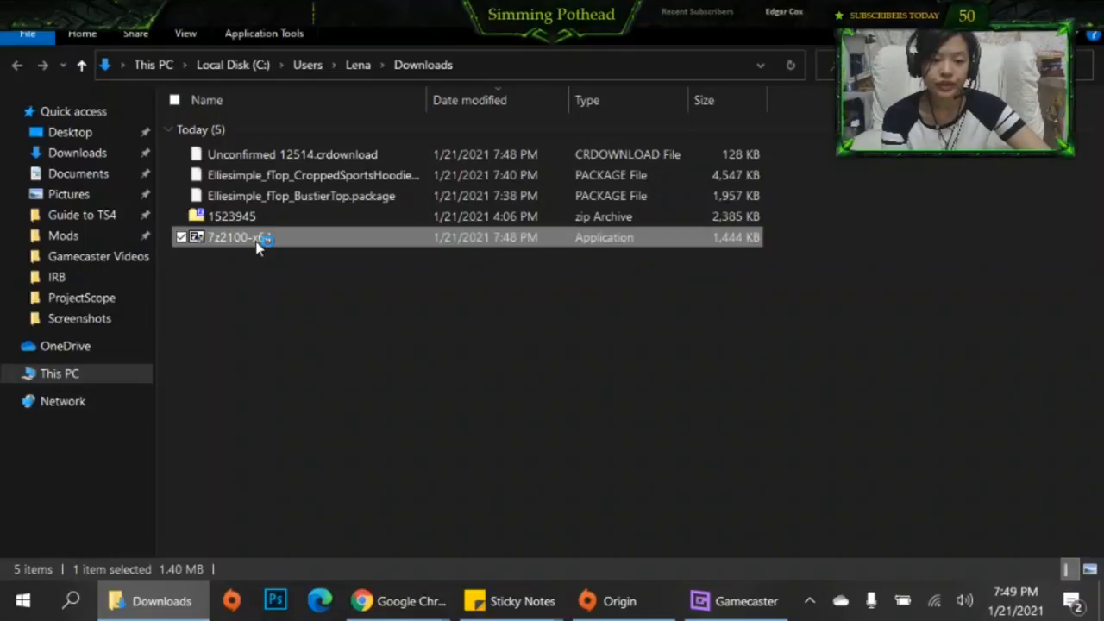
Run 7z2100-x64 and install 7-Zip to C:\Program Files\7-Zip\, then dismiss the finished setup
{"action": "double_click", "coordinate": [233, 239]}
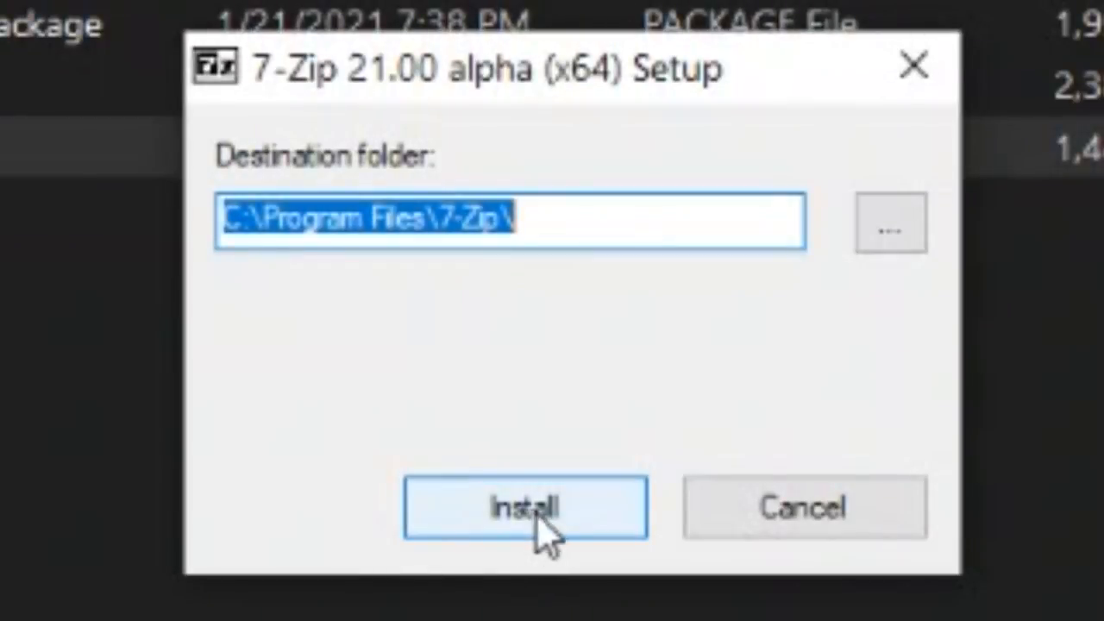
{"action": "left_click", "coordinate": [524, 508]}
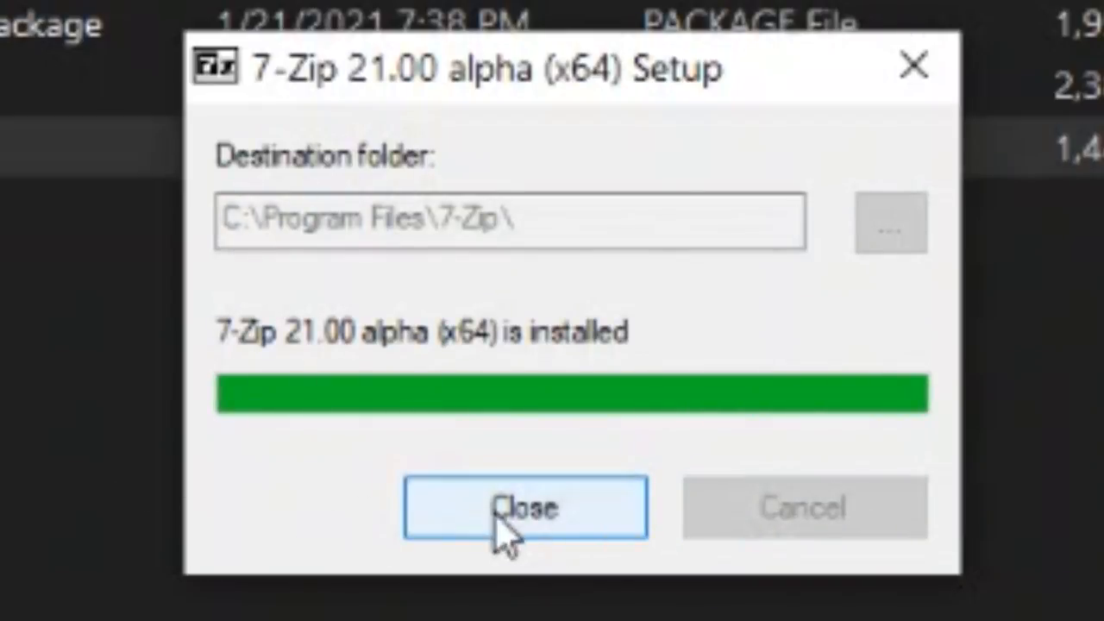
{"action": "left_click", "coordinate": [525, 507]}
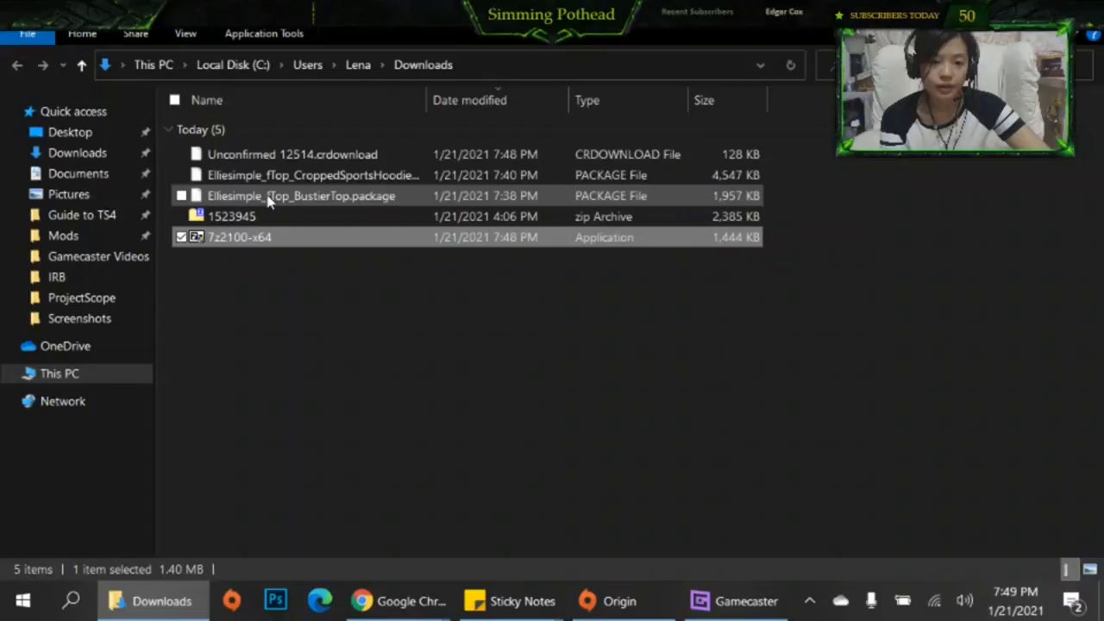
{"action": "left_click", "coordinate": [290, 293]}
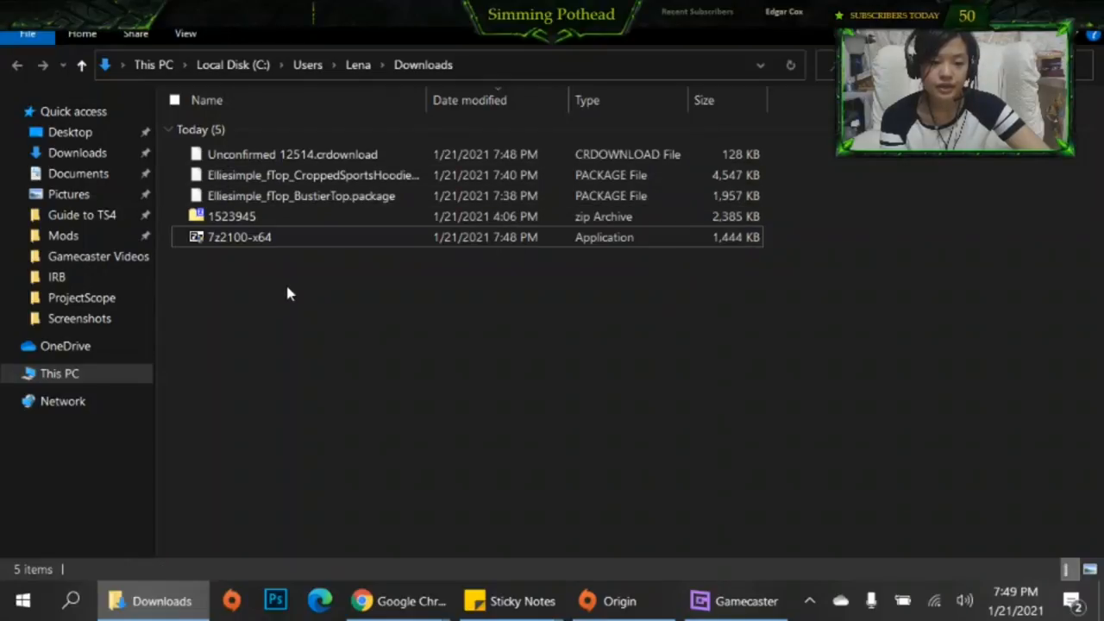
{"action": "mouse_move", "coordinate": [300, 196]}
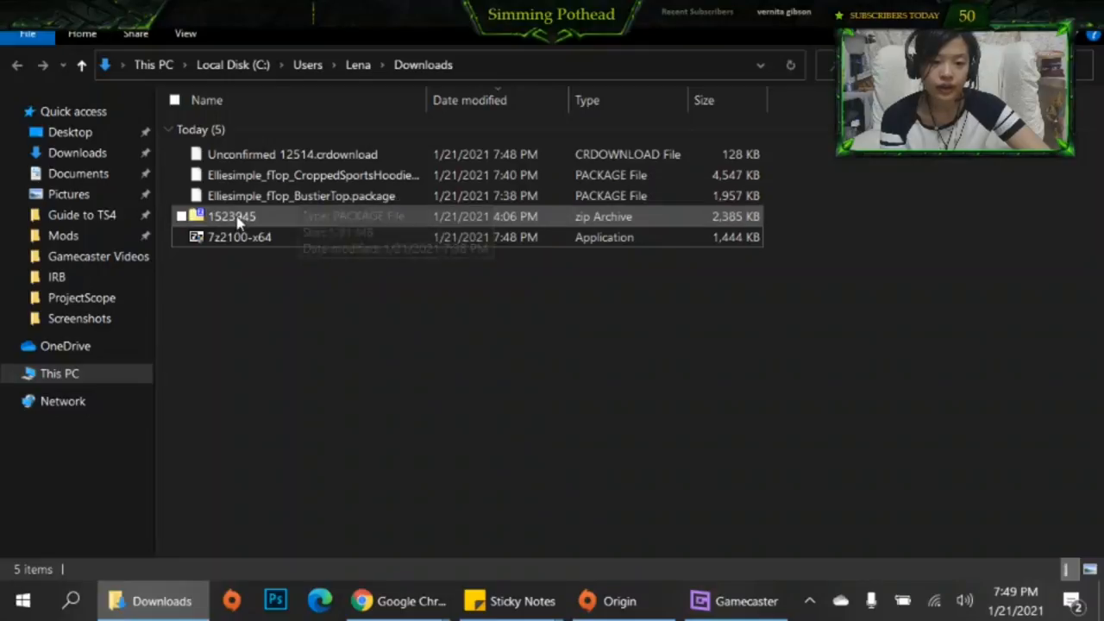
{"action": "left_click", "coordinate": [231, 215]}
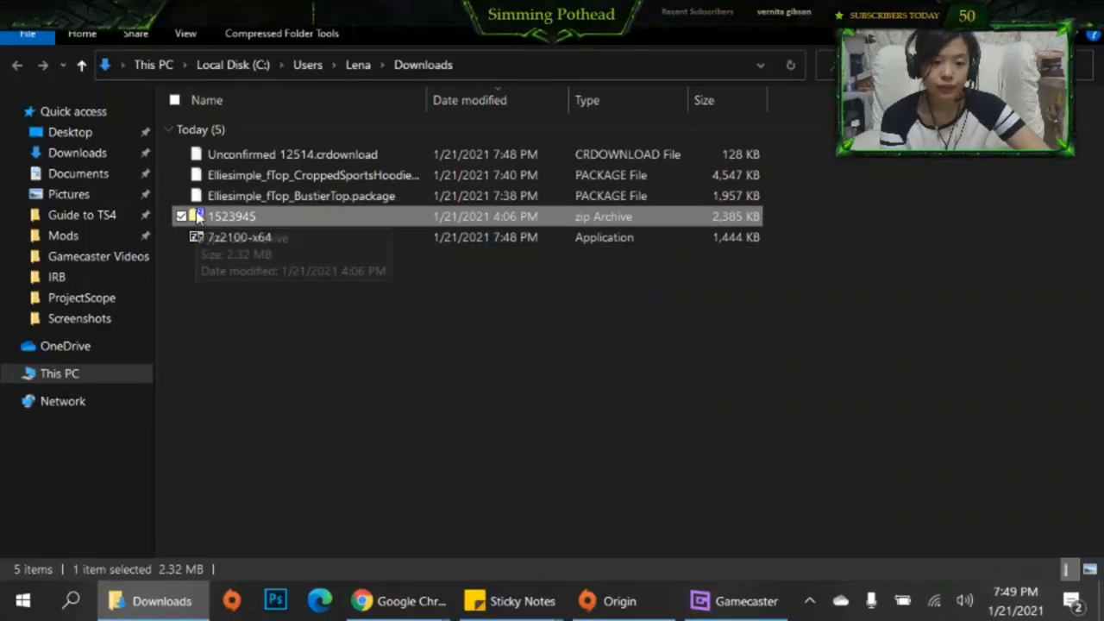
{"action": "mouse_move", "coordinate": [245, 217]}
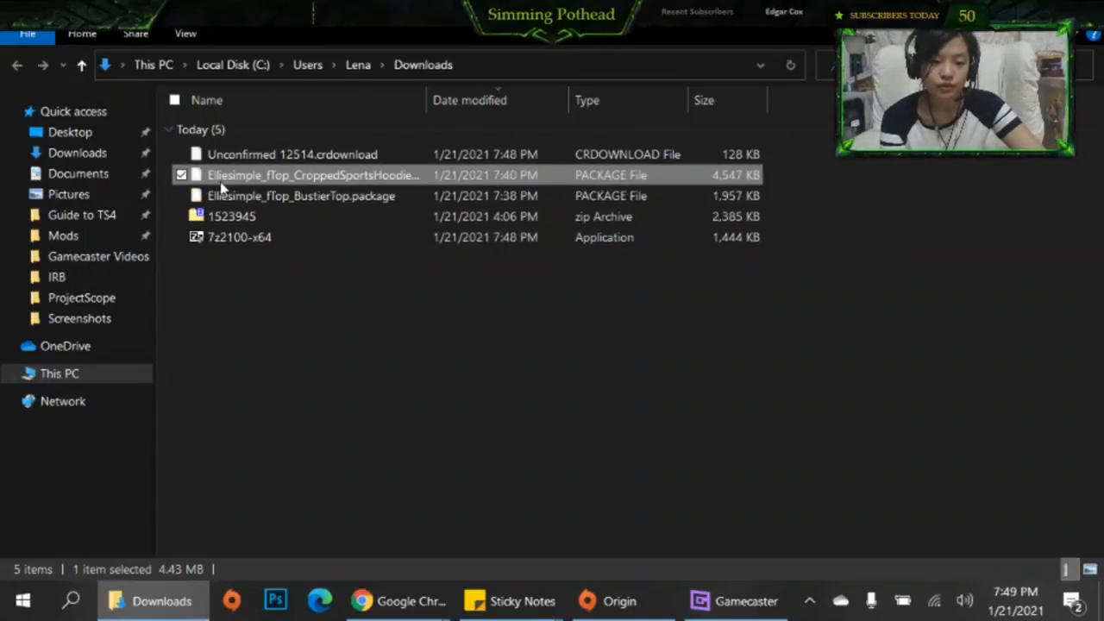
{"action": "left_click", "coordinate": [300, 197]}
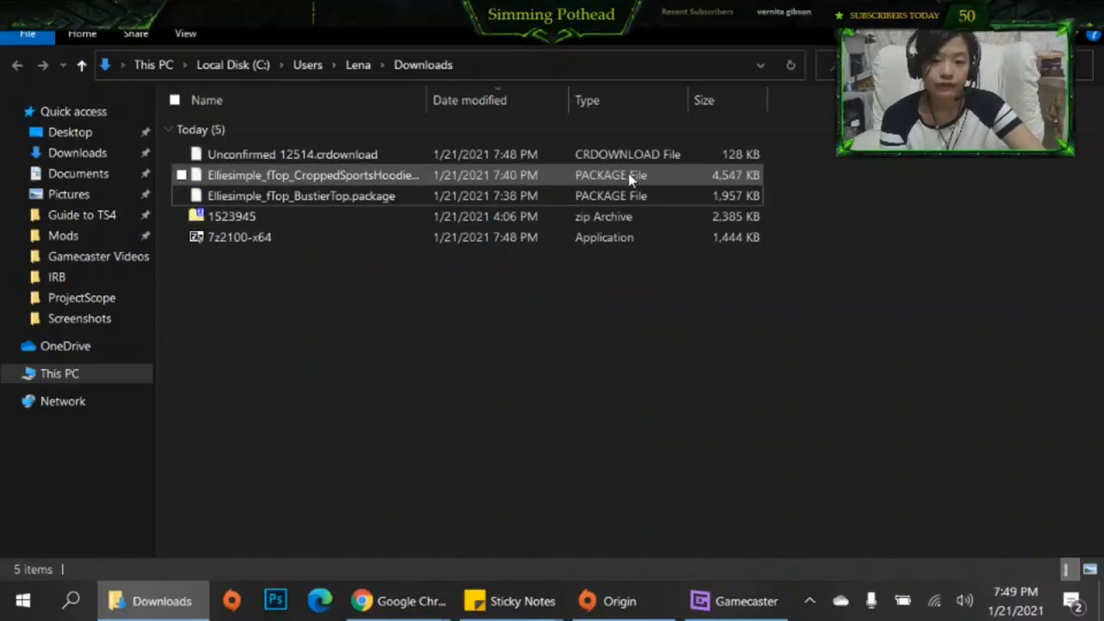
{"action": "right_click", "coordinate": [313, 176]}
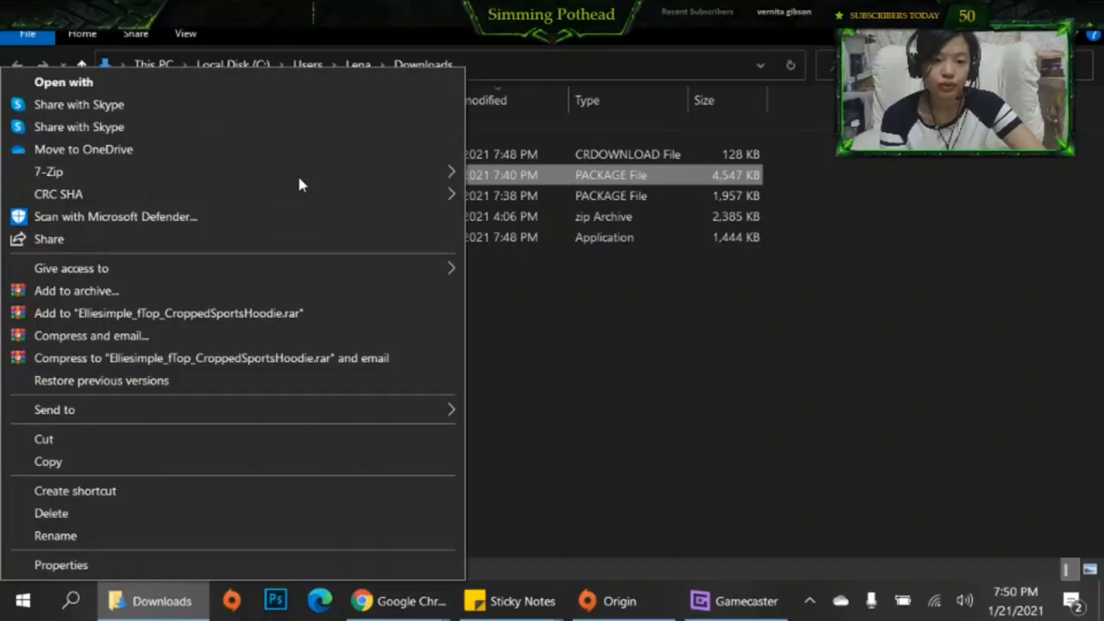
{"action": "mouse_move", "coordinate": [49, 172]}
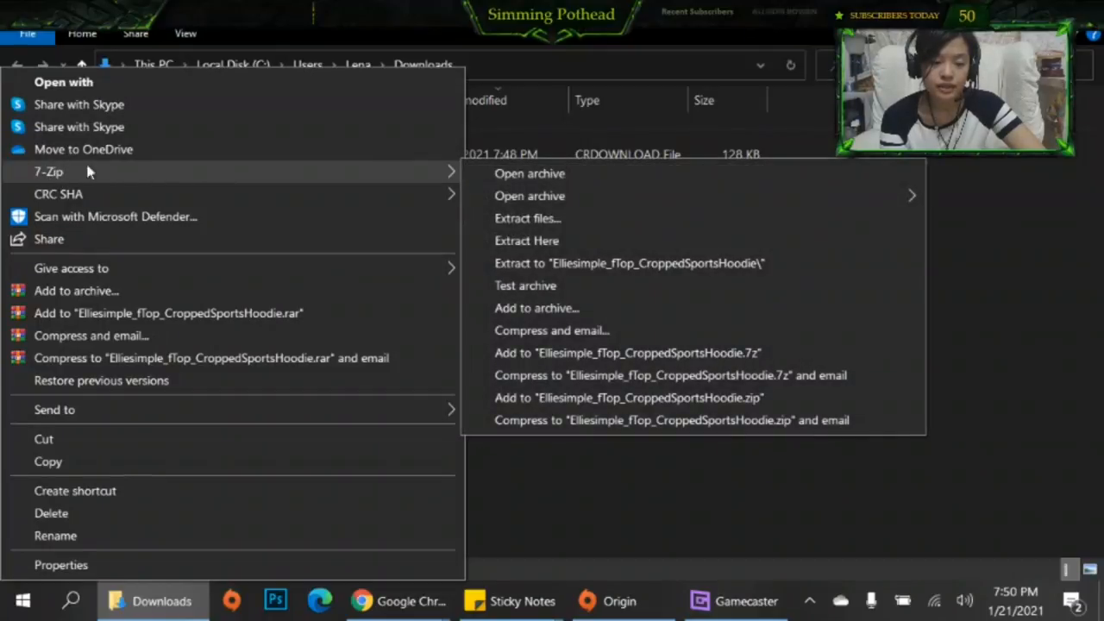
{"action": "mouse_move", "coordinate": [528, 217]}
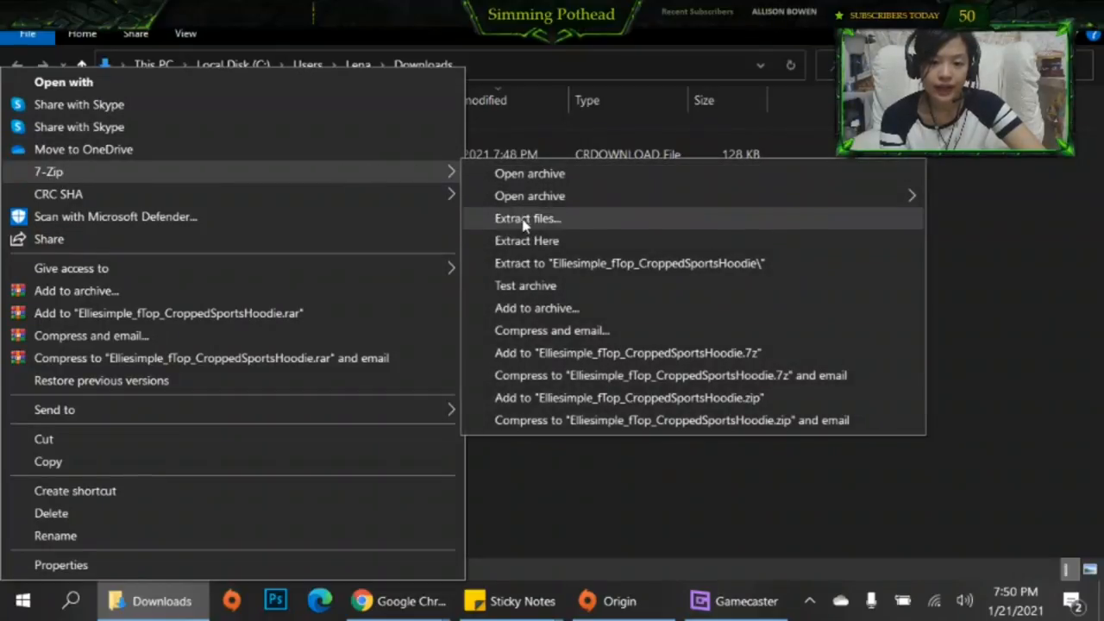
{"action": "mouse_move", "coordinate": [526, 242]}
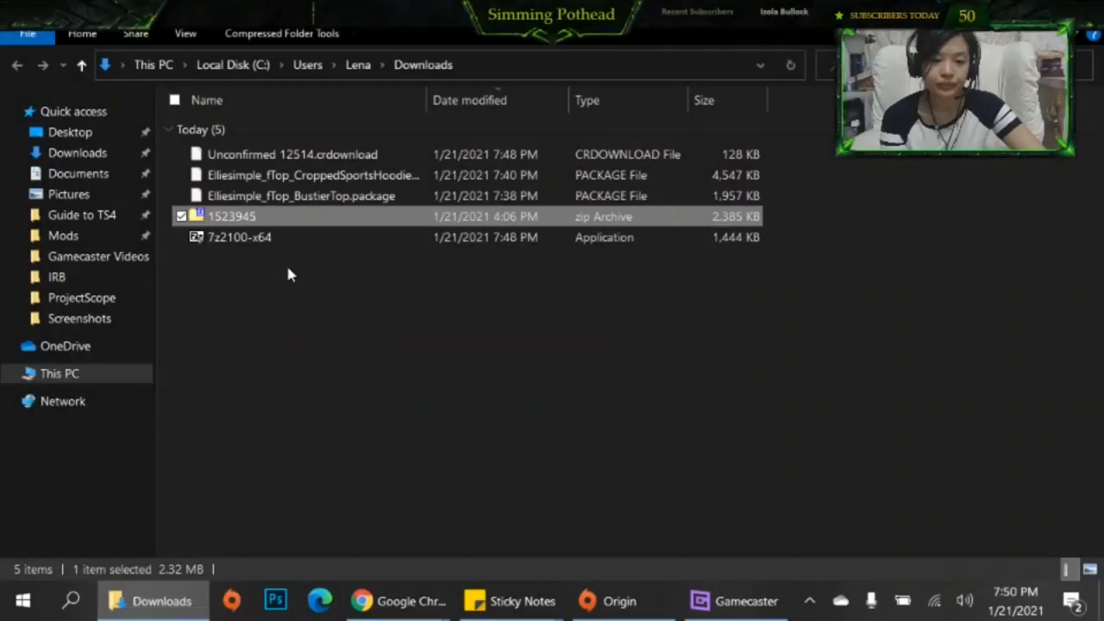
{"action": "mouse_move", "coordinate": [265, 224]}
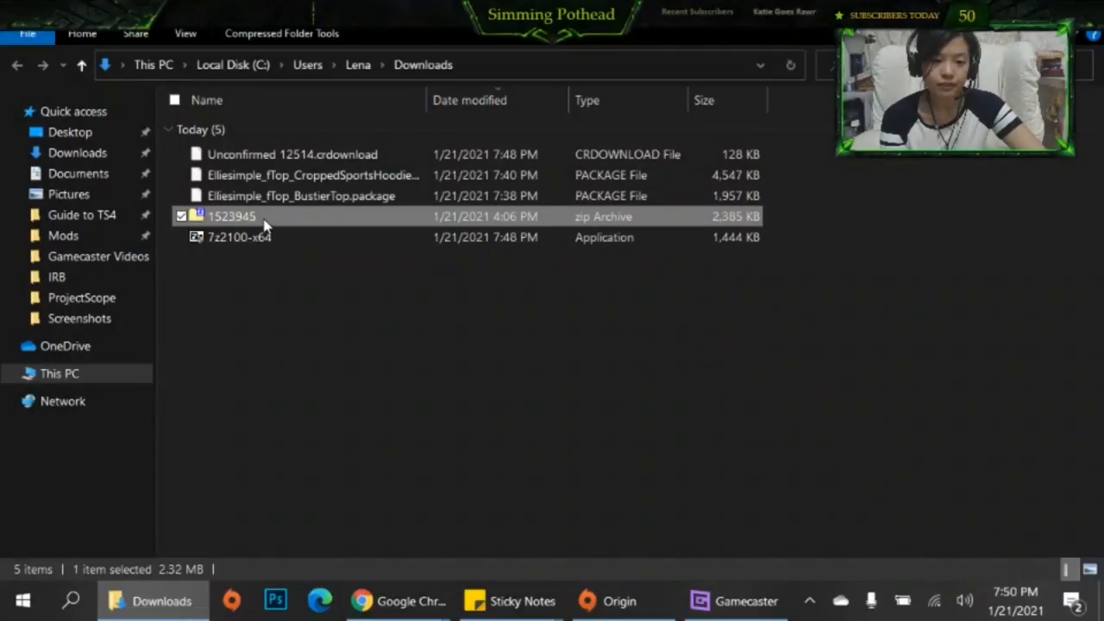
{"action": "mouse_move", "coordinate": [293, 221]}
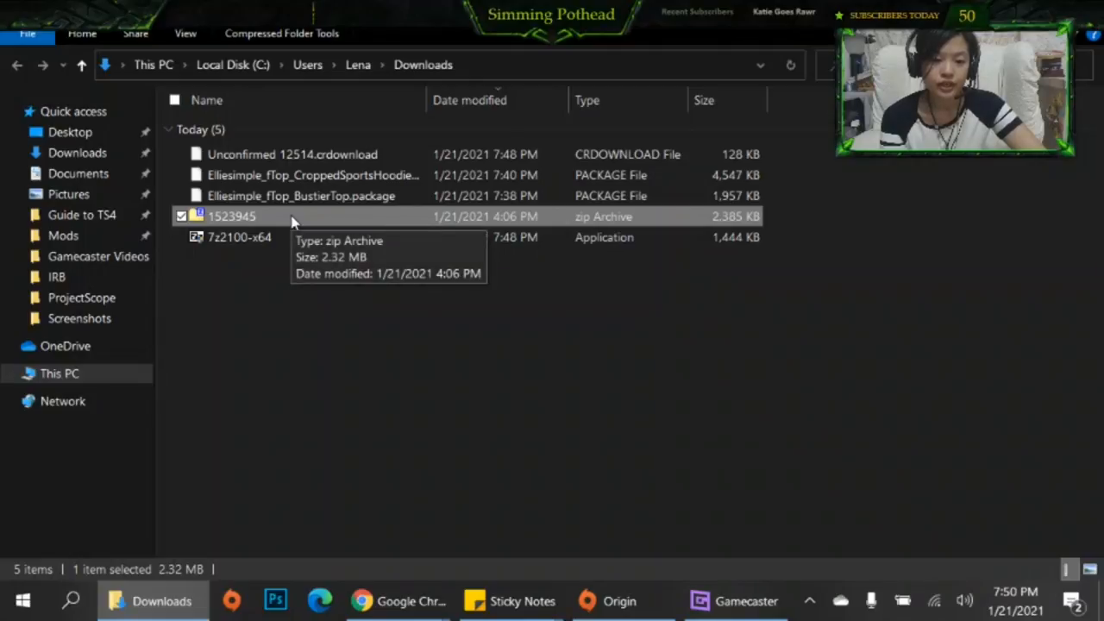
Extract the 1523945 zip into Downloads and select both PFCoolFloral pajama package files
{"action": "right_click", "coordinate": [231, 216]}
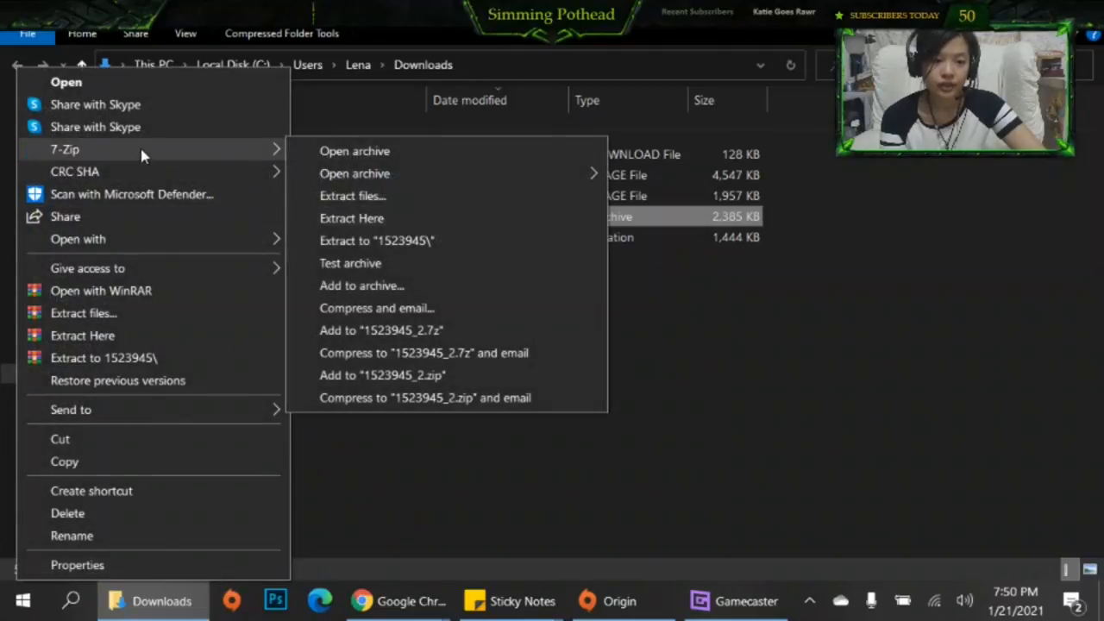
{"action": "mouse_move", "coordinate": [352, 218]}
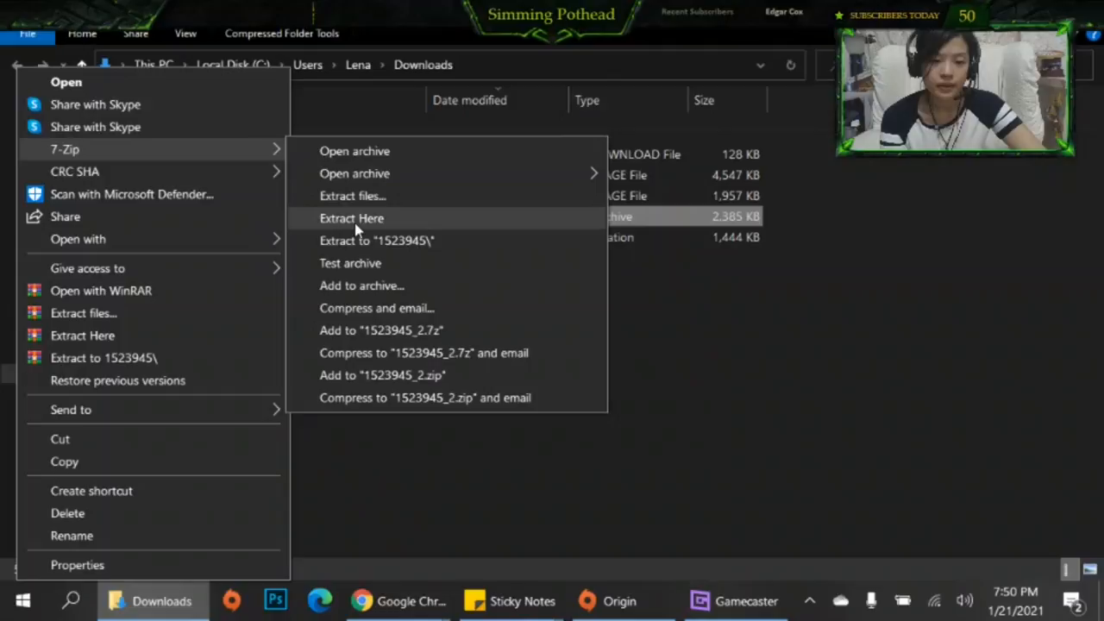
{"action": "left_click", "coordinate": [352, 217]}
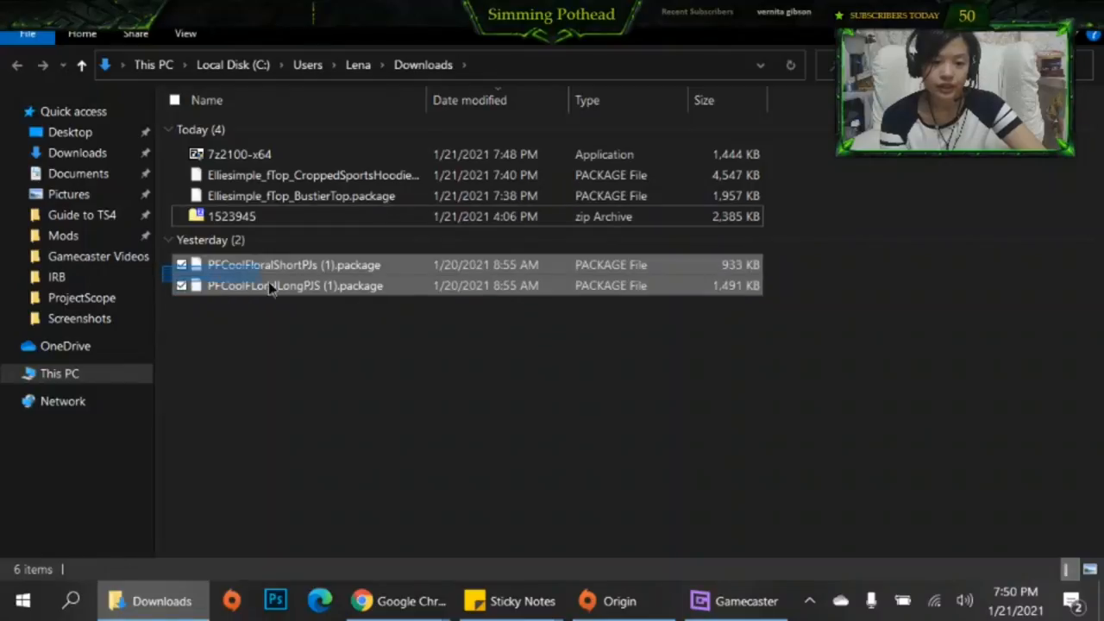
{"action": "left_click", "coordinate": [293, 286]}
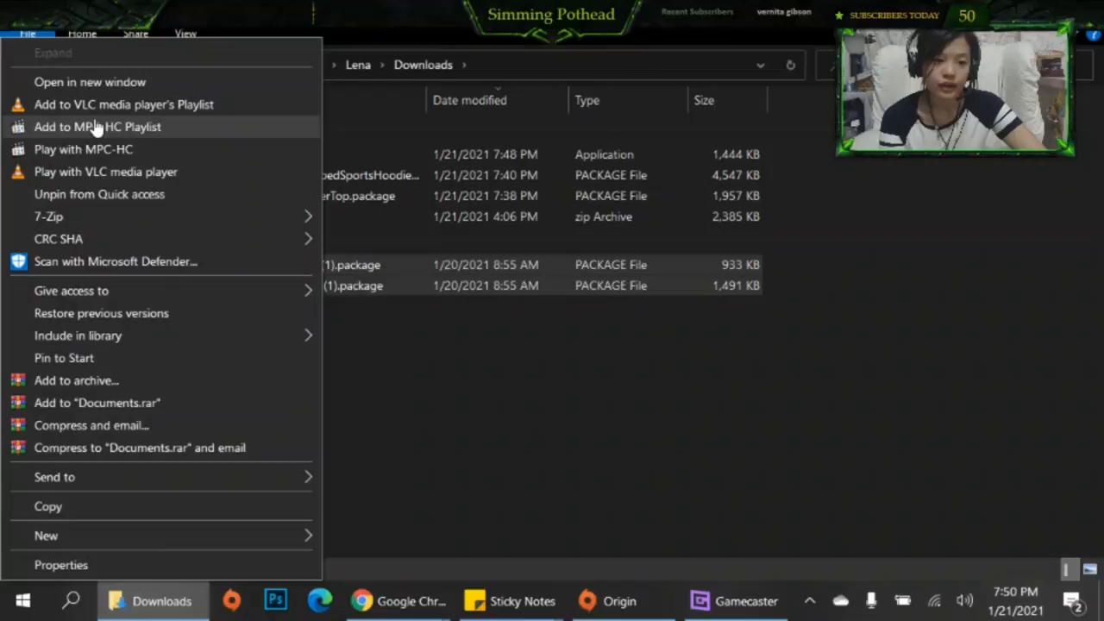
{"action": "mouse_move", "coordinate": [135, 111]}
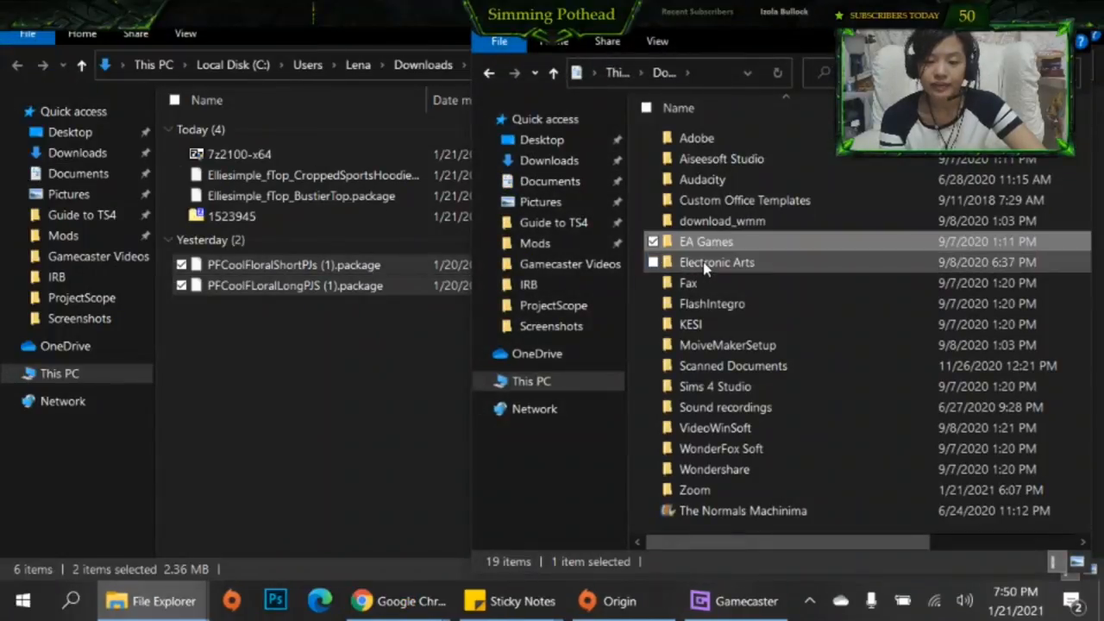
Move the two PFCoolFloral package files into the Sims 4 Mods Clothes folder under Electronic Arts
{"action": "double_click", "coordinate": [717, 262]}
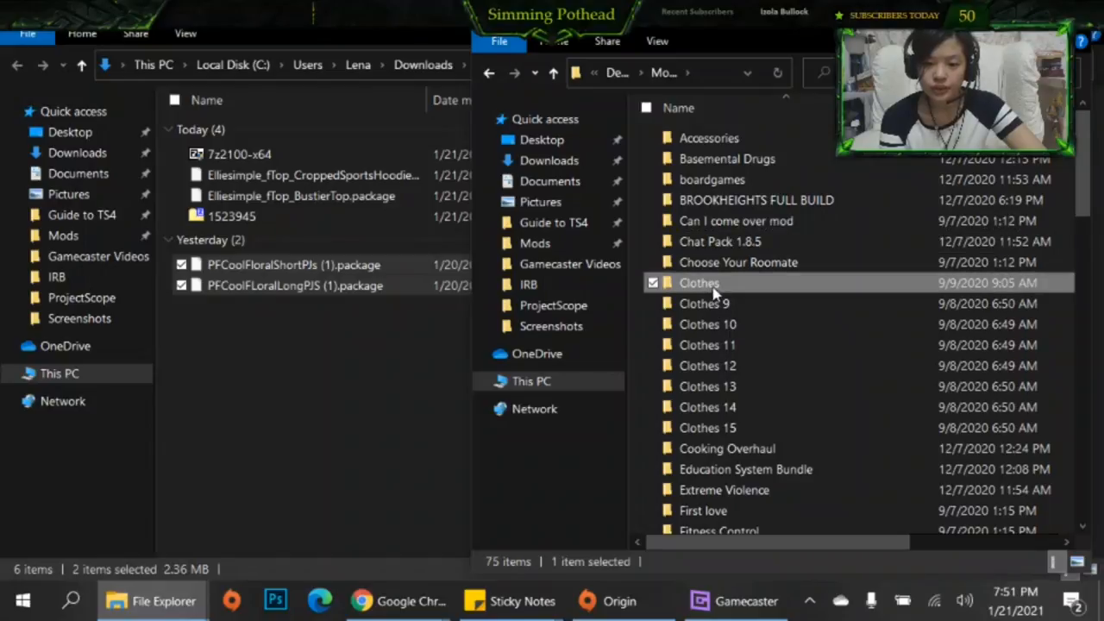
{"action": "double_click", "coordinate": [699, 283]}
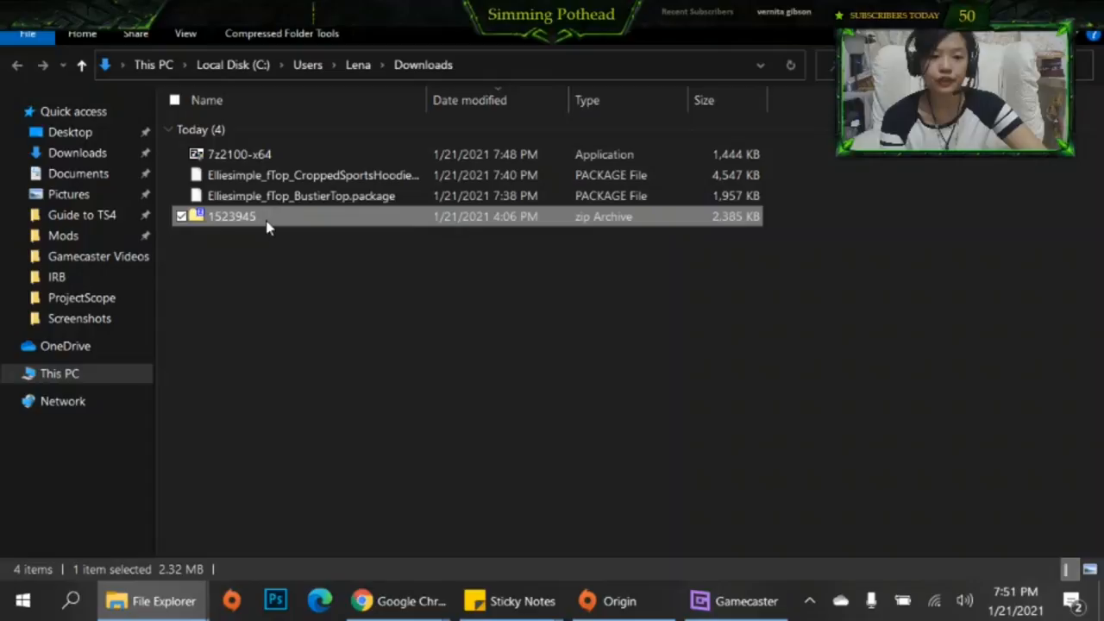
{"action": "right_click", "coordinate": [231, 216]}
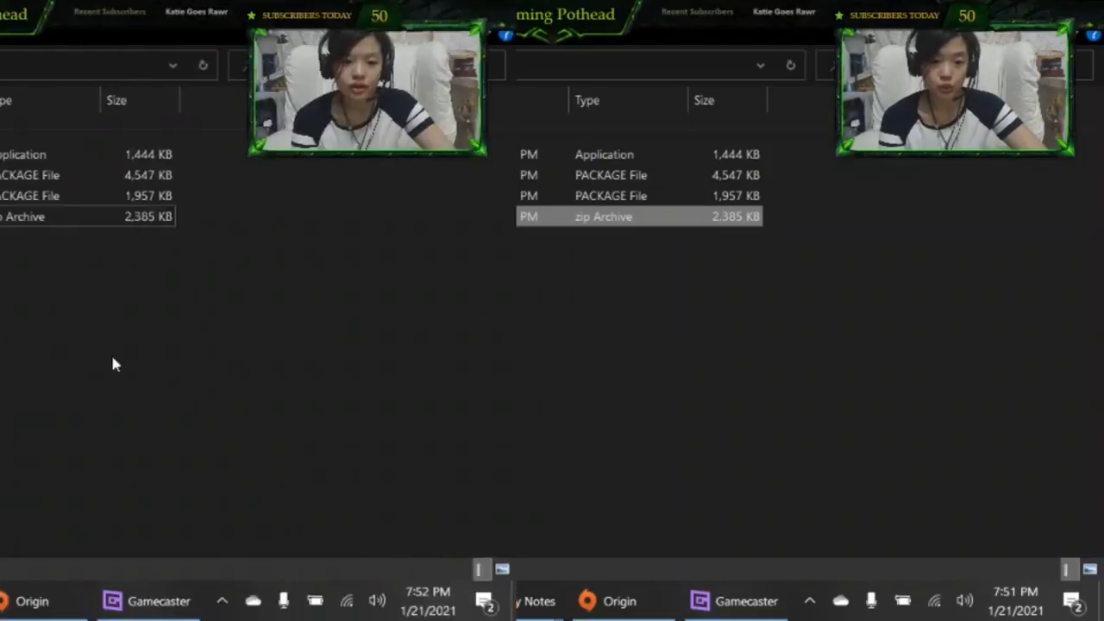
Search Windows for '7zi' and launch 7-Zip File Manager showing Downloads
{"action": "left_click", "coordinate": [72, 601]}
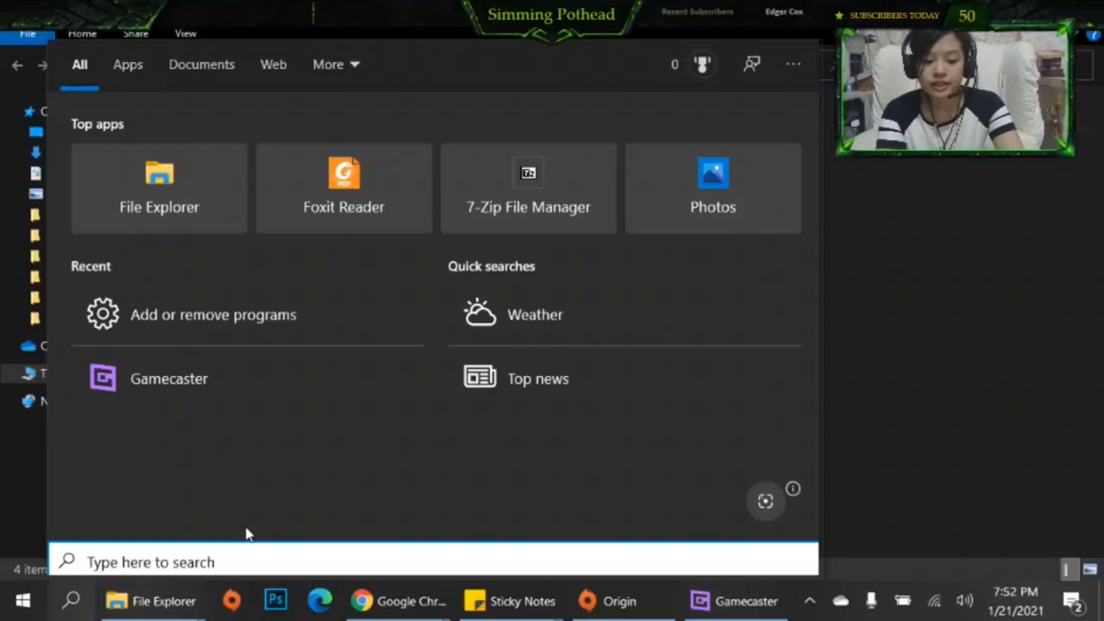
{"action": "type", "text": "7zi"}
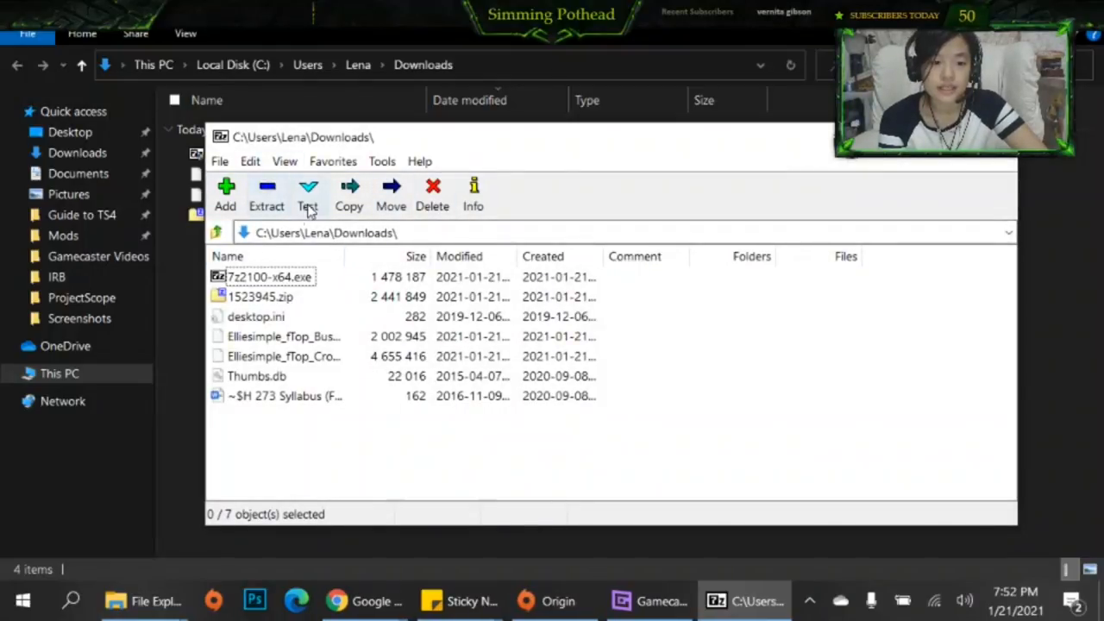
{"action": "left_click", "coordinate": [381, 162]}
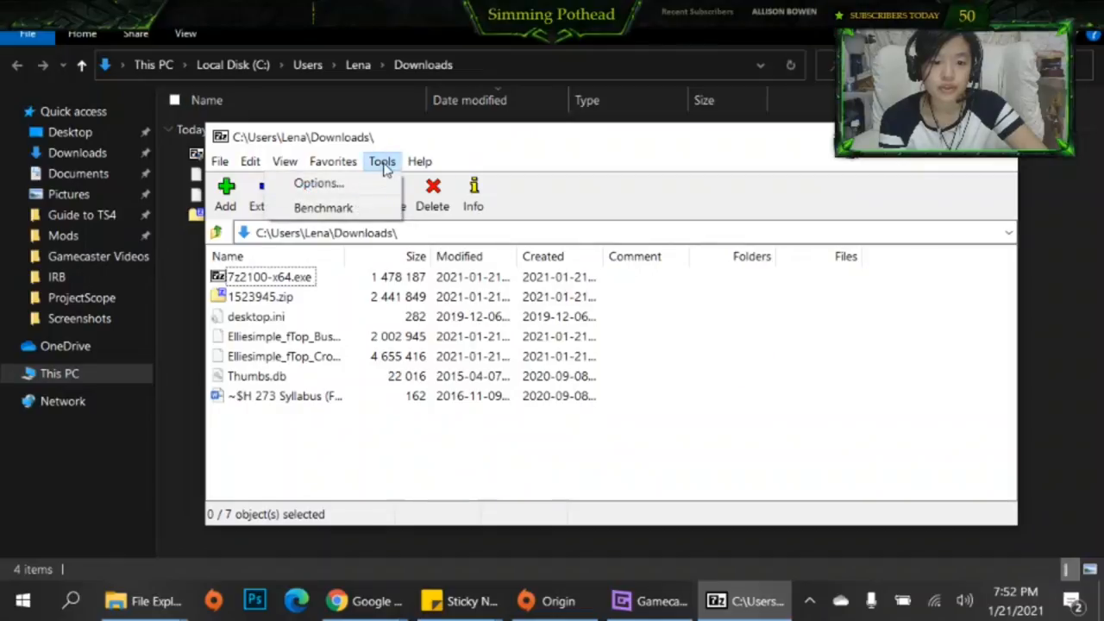
{"action": "left_click", "coordinate": [319, 183]}
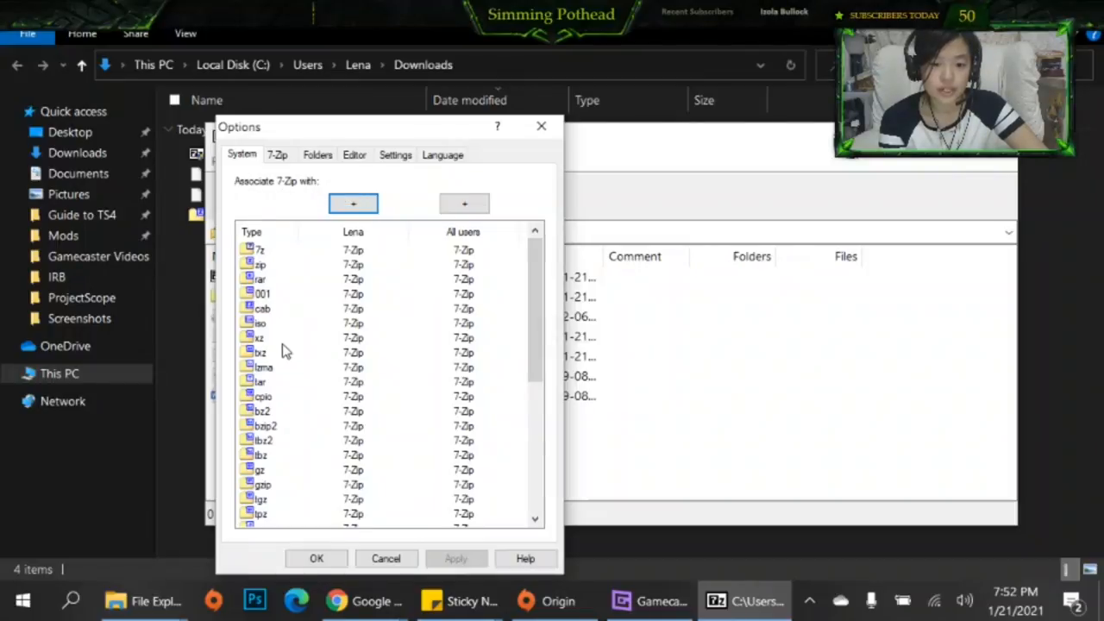
{"action": "left_click", "coordinate": [261, 265]}
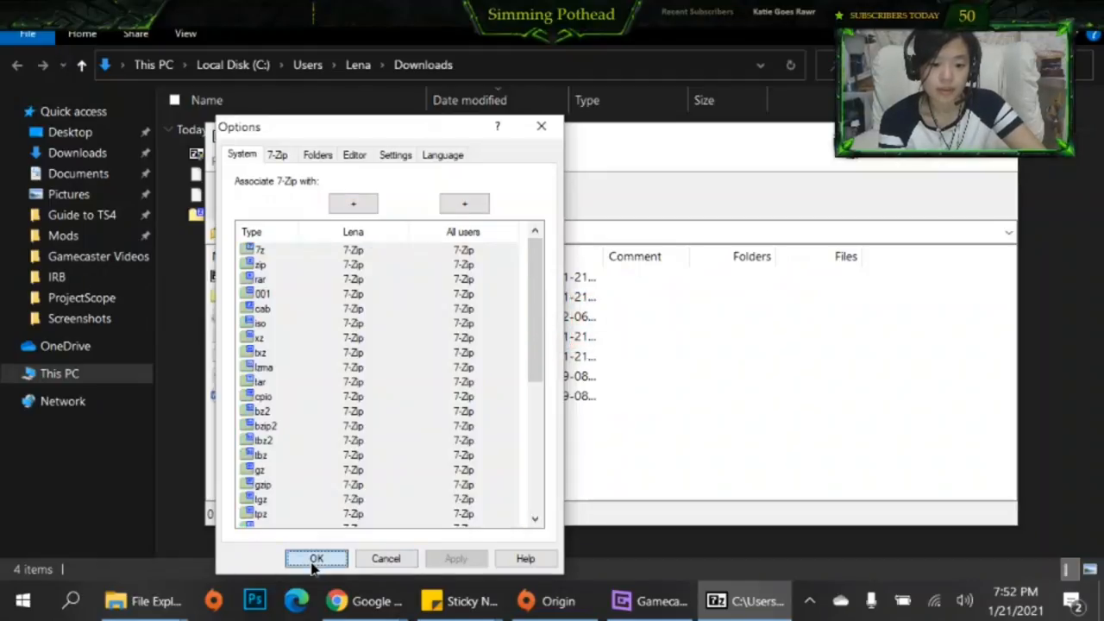
{"action": "left_click", "coordinate": [315, 559]}
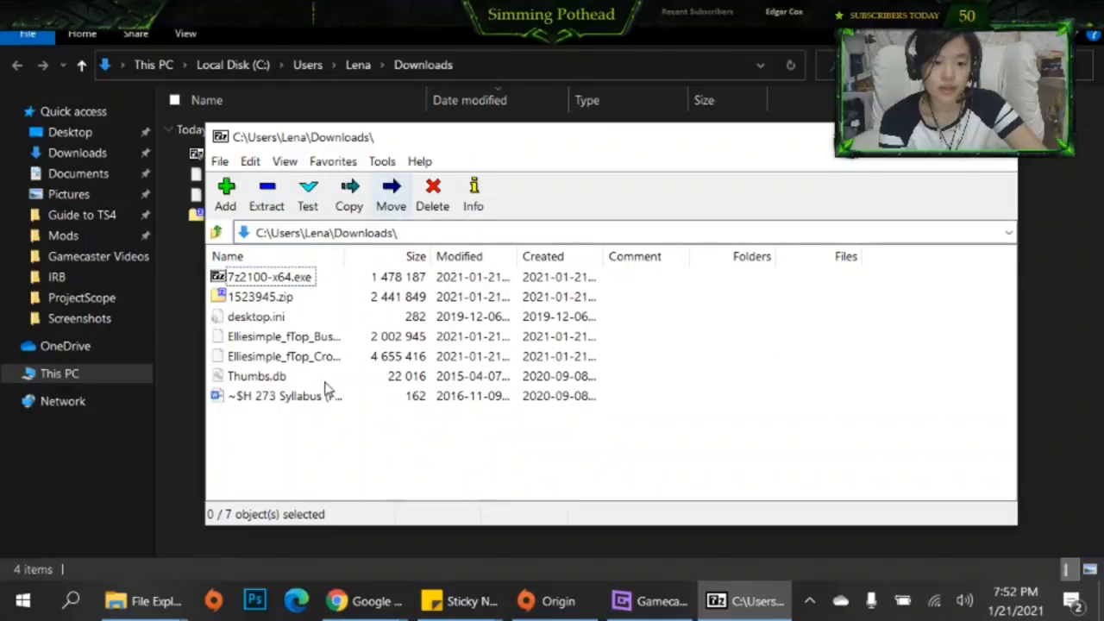
{"action": "left_click", "coordinate": [381, 162]}
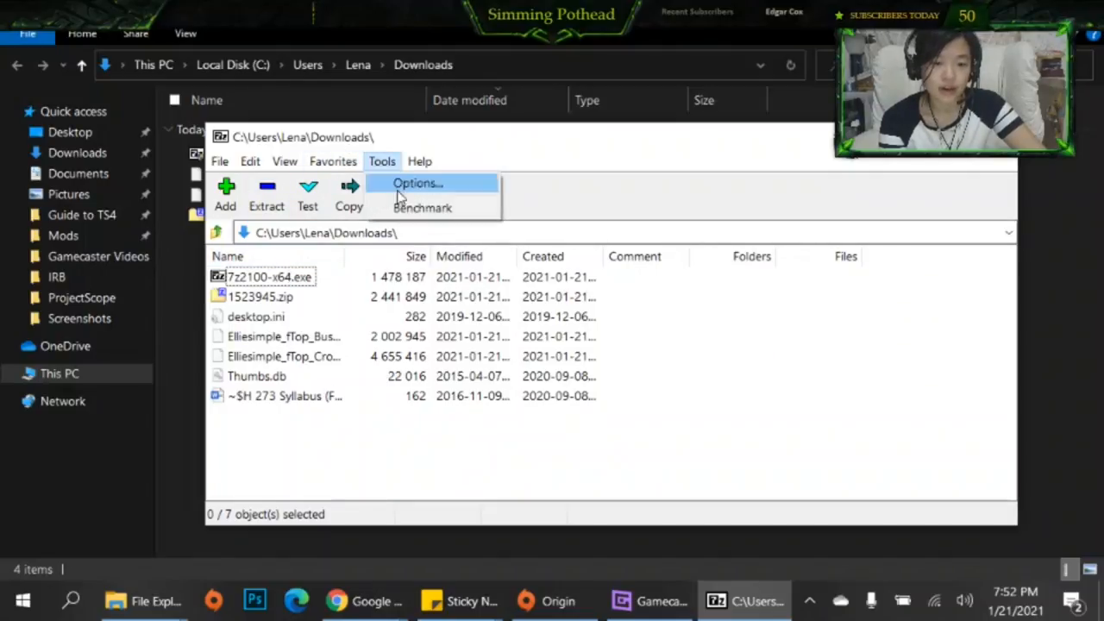
In Tools > Options, enable Cascaded context menu on the 7-Zip tab and review the Folders, Settings and Language tabs
{"action": "left_click", "coordinate": [417, 183]}
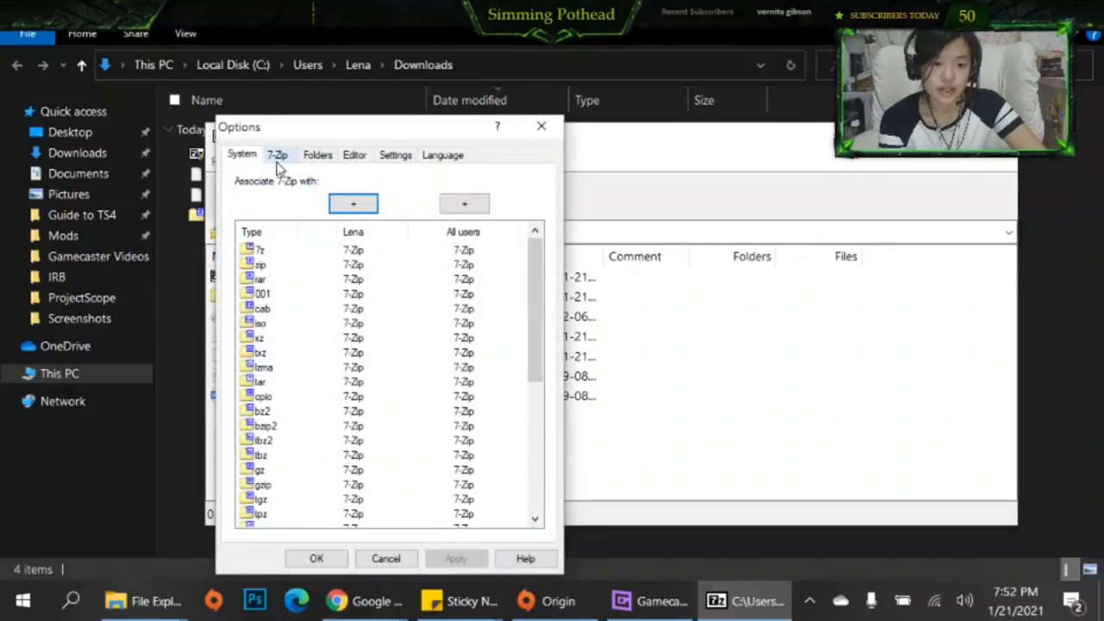
{"action": "left_click", "coordinate": [276, 155]}
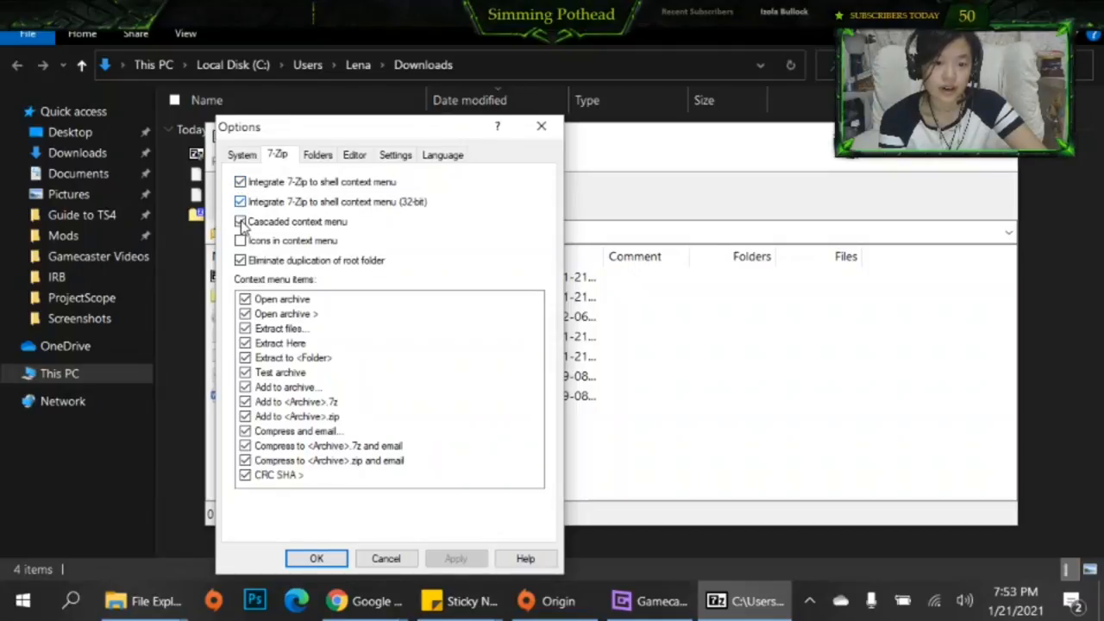
{"action": "left_click", "coordinate": [241, 221]}
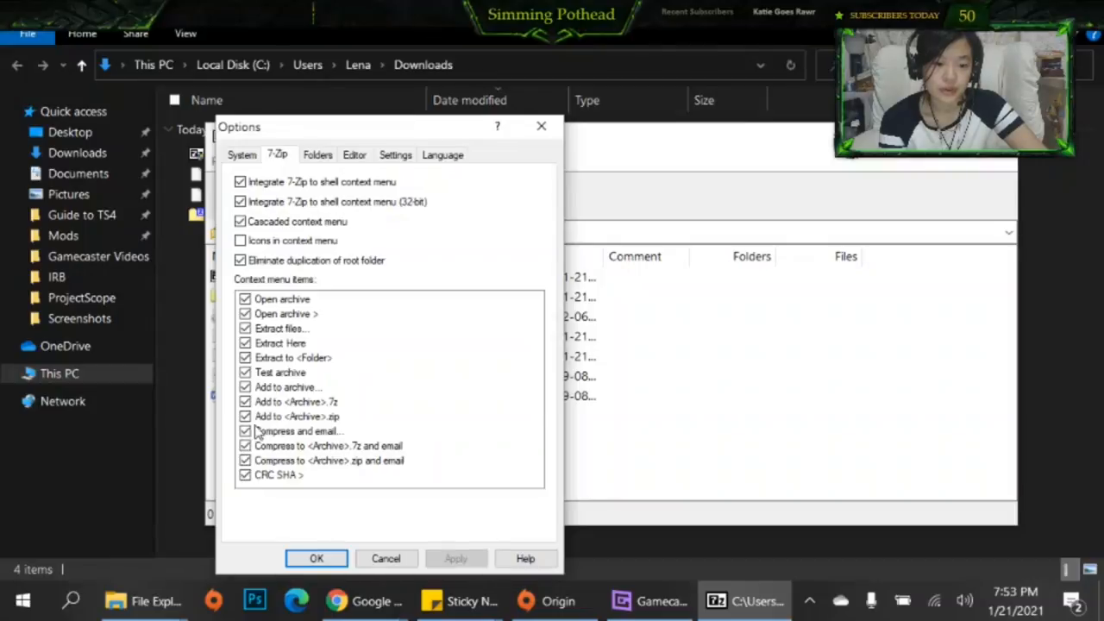
{"action": "left_click", "coordinate": [318, 156]}
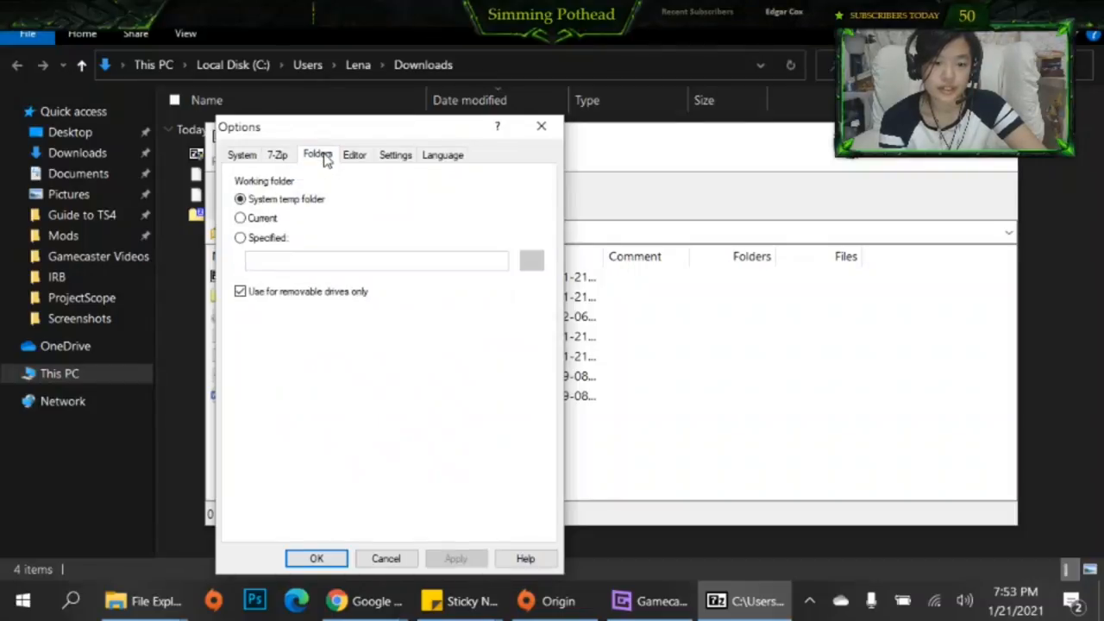
{"action": "left_click", "coordinate": [396, 156]}
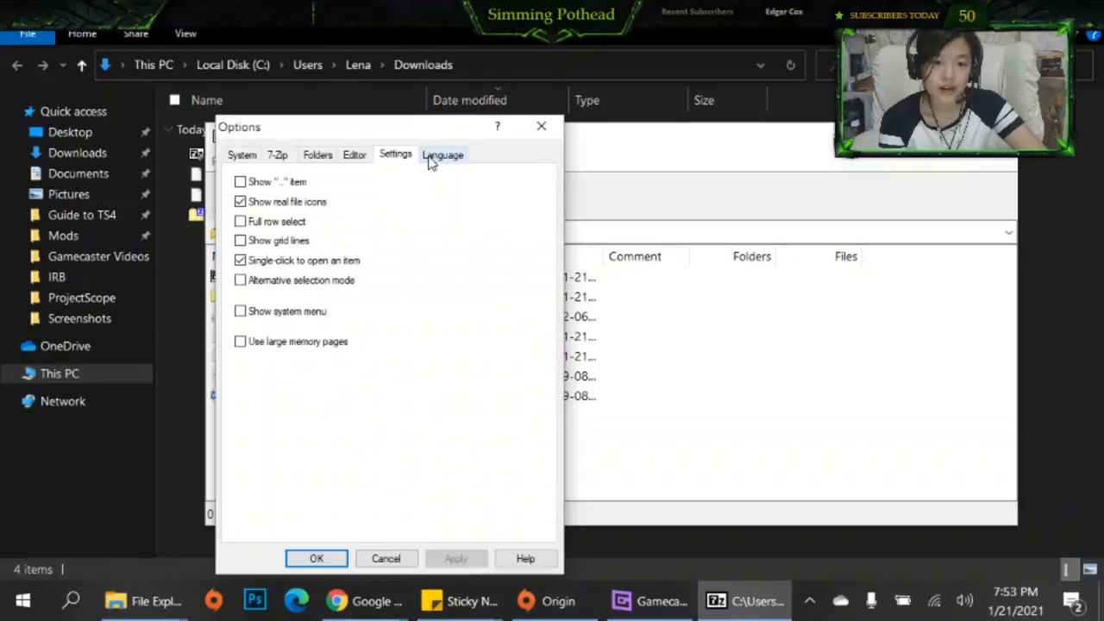
{"action": "left_click", "coordinate": [442, 155]}
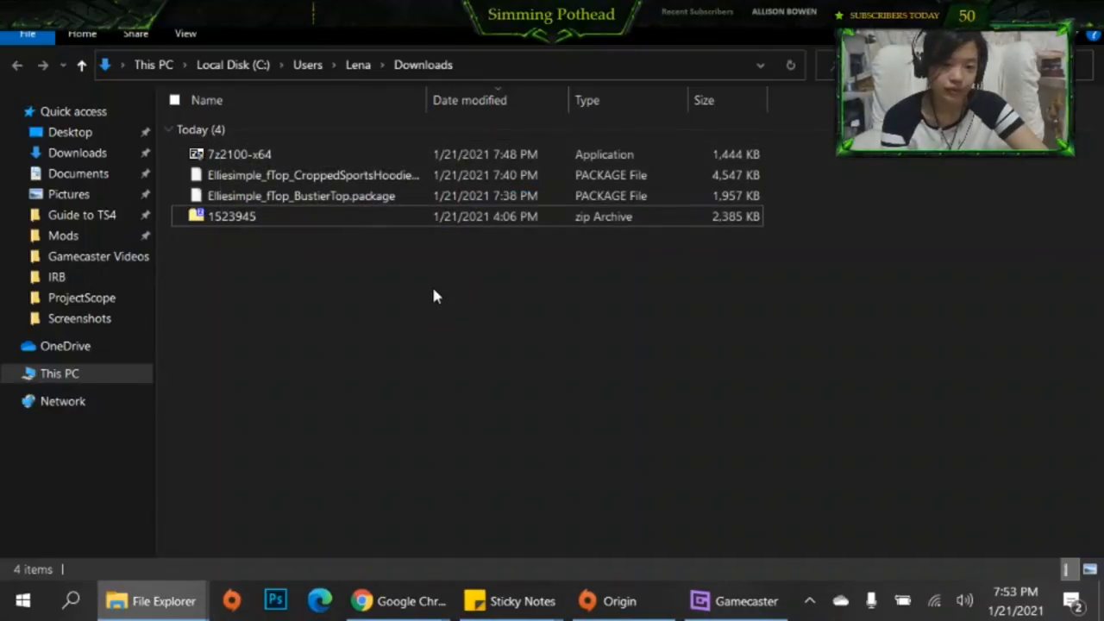
{"action": "left_click", "coordinate": [300, 197]}
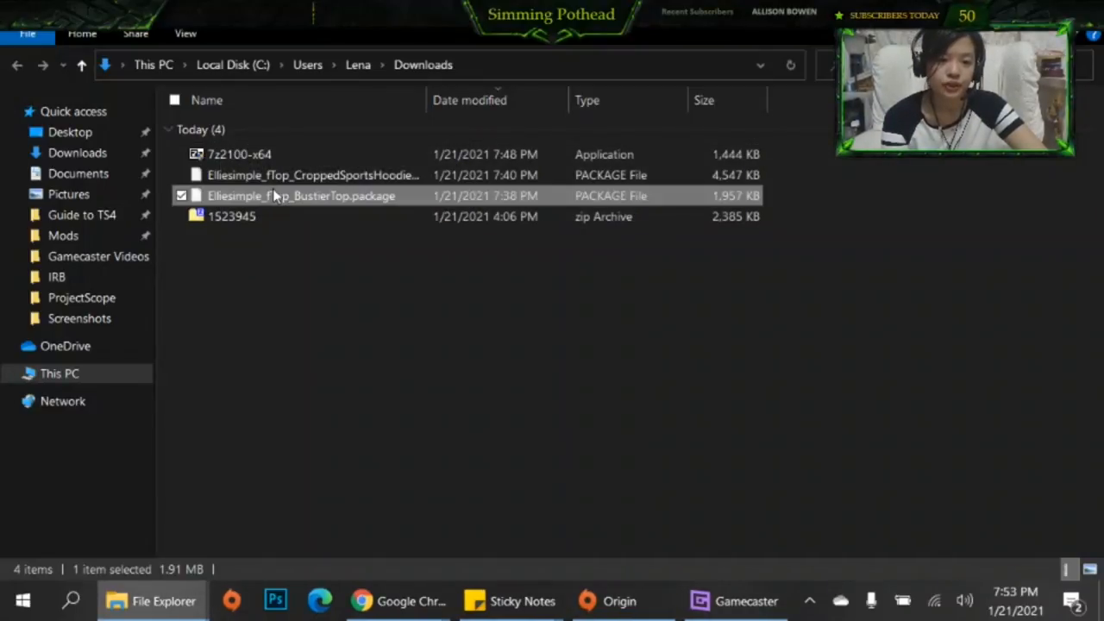
{"action": "right_click", "coordinate": [300, 197]}
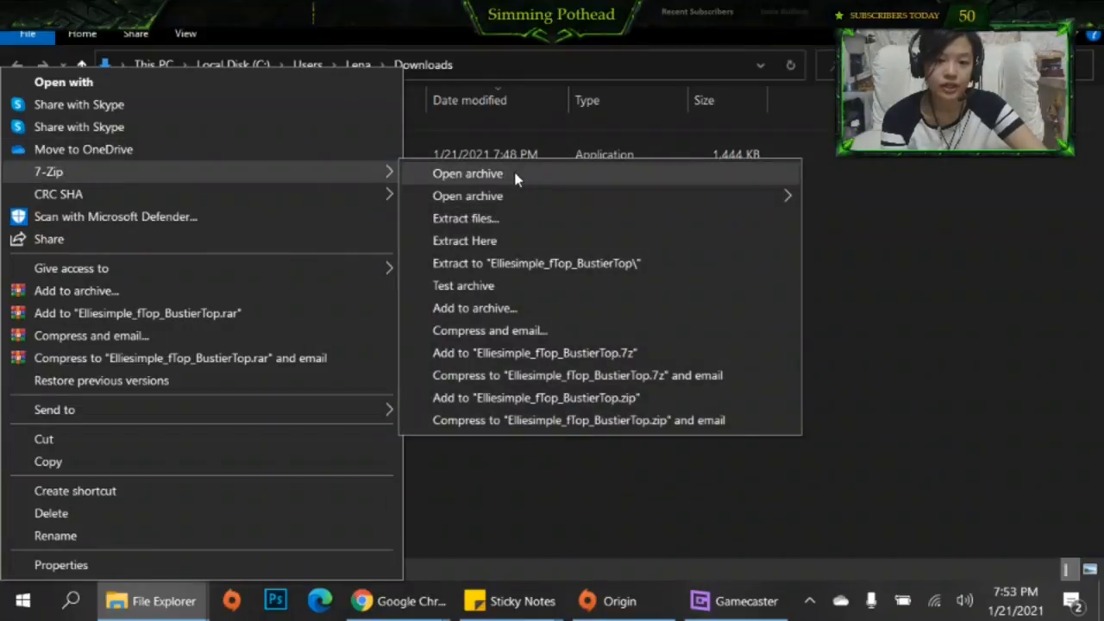
{"action": "mouse_move", "coordinate": [491, 241]}
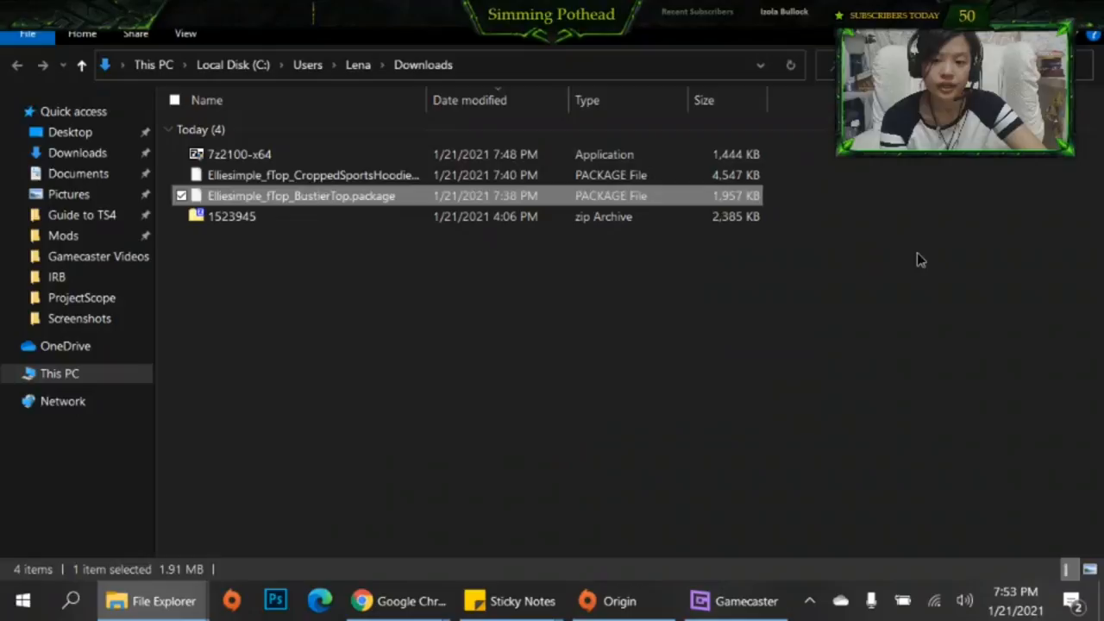
{"action": "left_click", "coordinate": [407, 383]}
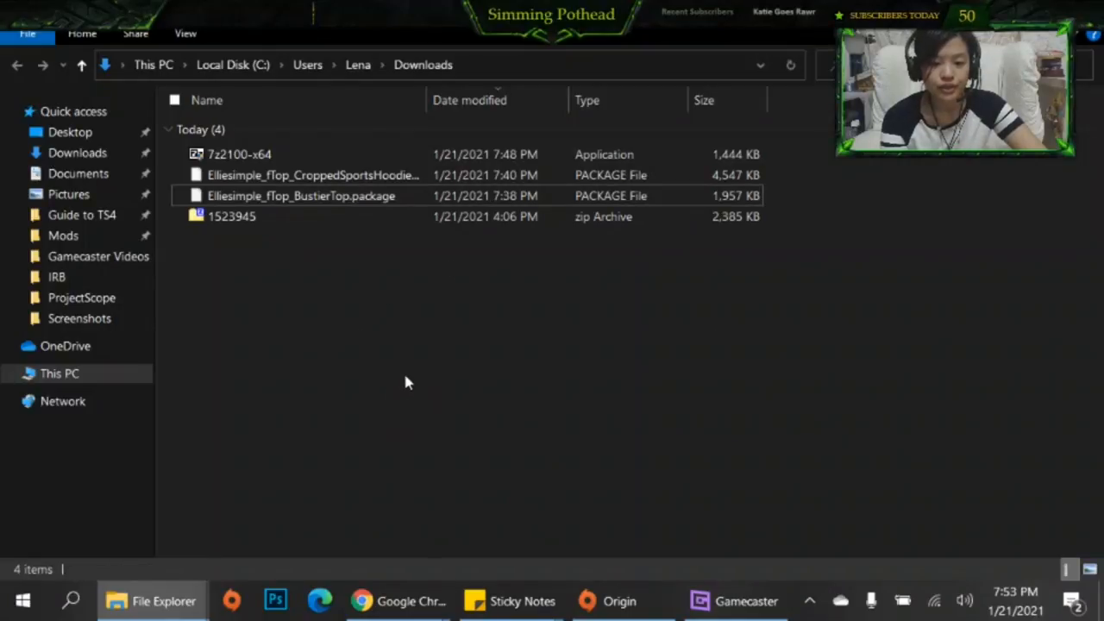